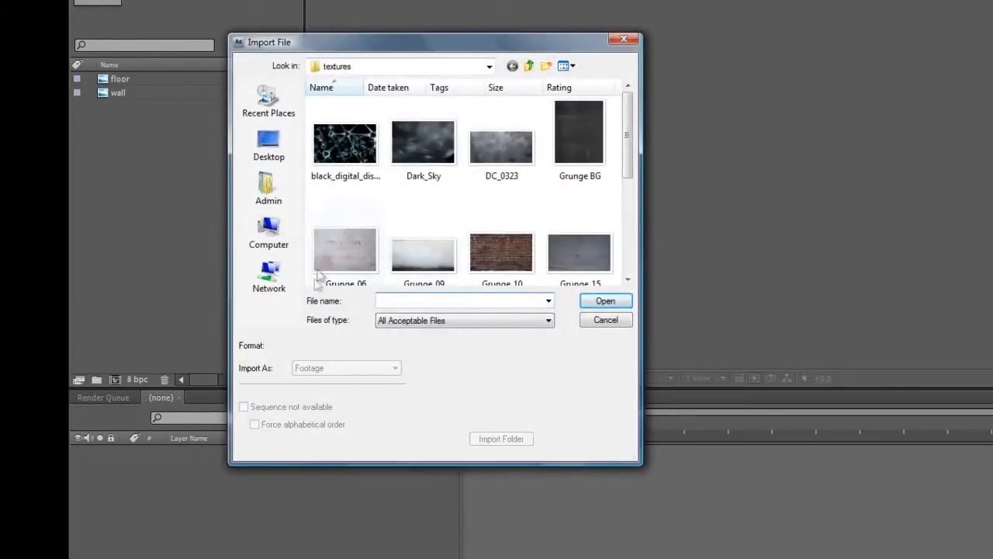
Highlight the Grunge_06 and Grunge_15 textures, then cancel the Import File dialog
left_click(344, 250)
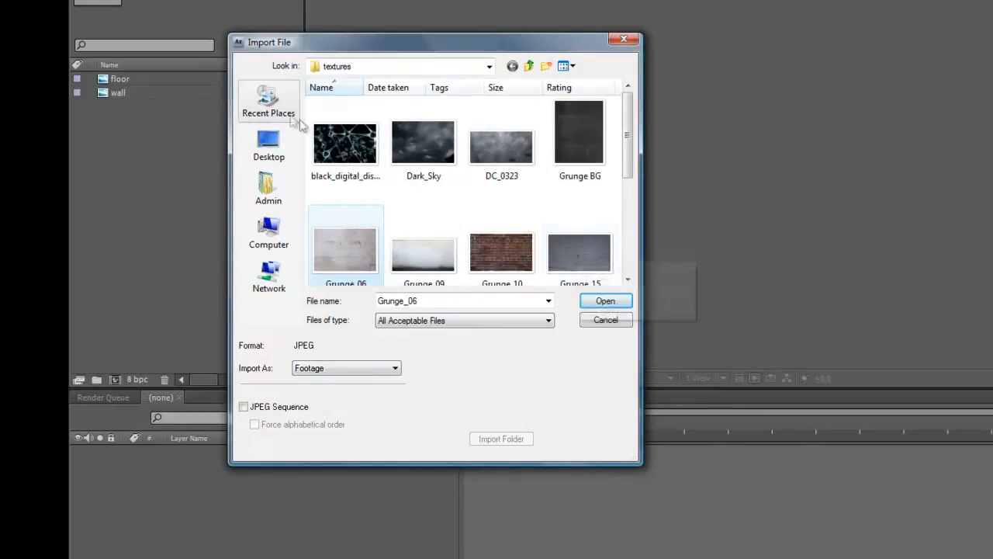
left_click(579, 248)
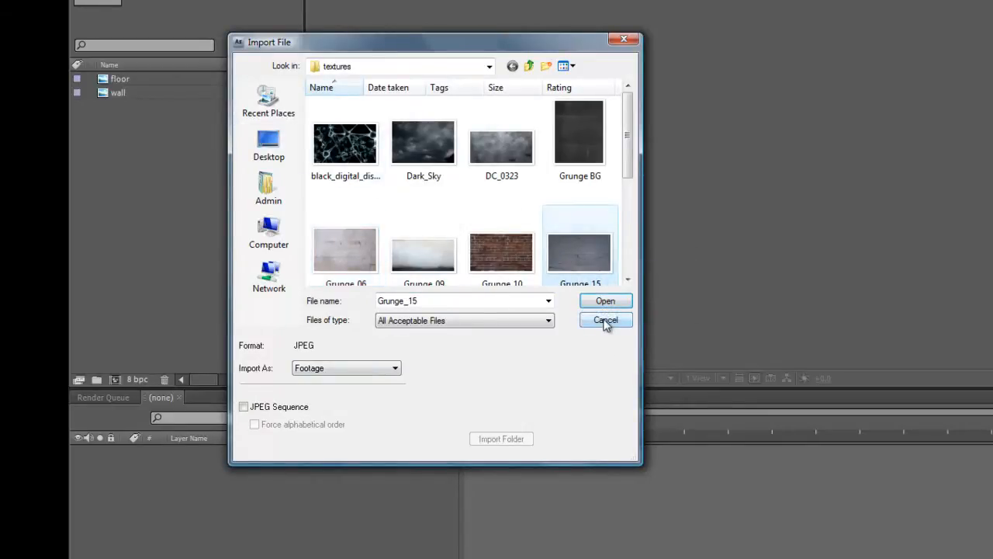
left_click(605, 319)
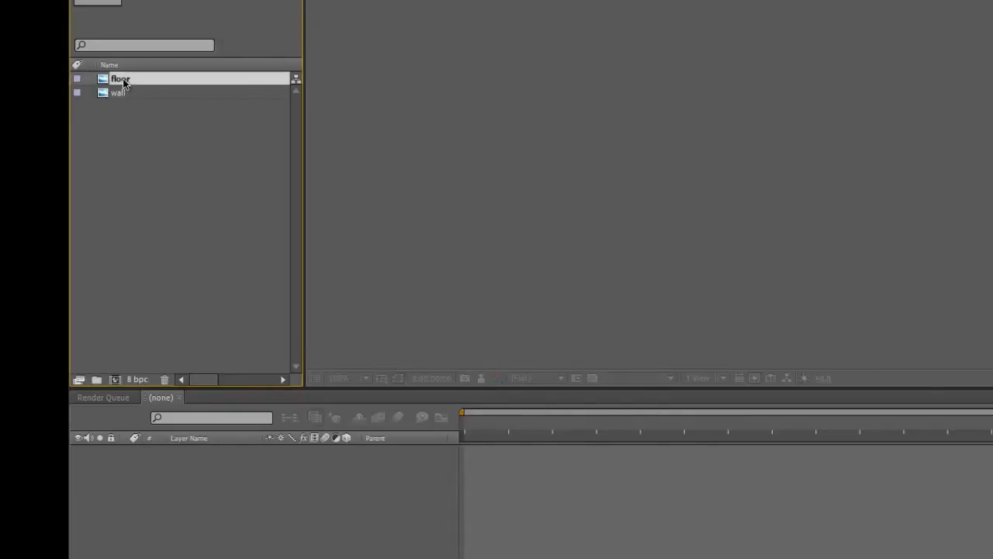
left_click(117, 92)
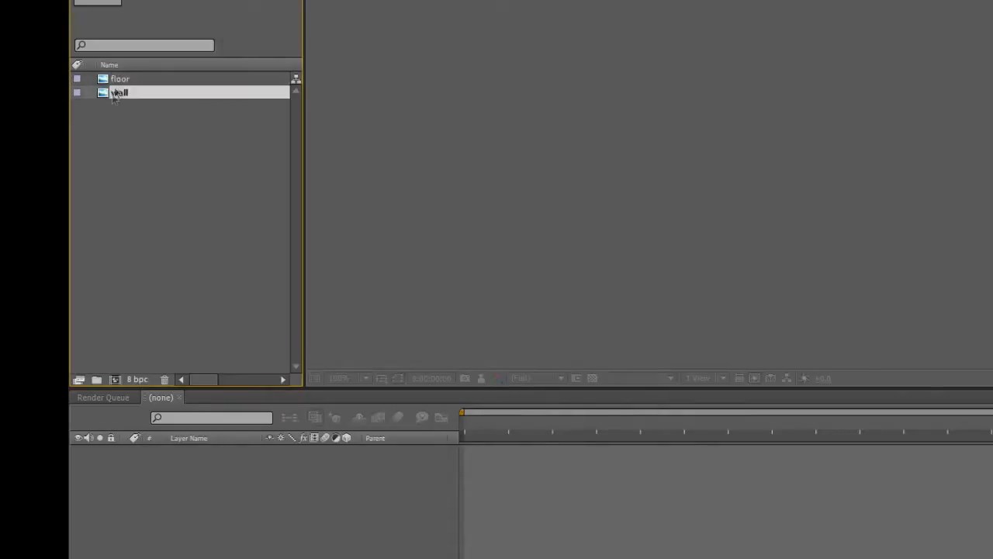
right_click(120, 92)
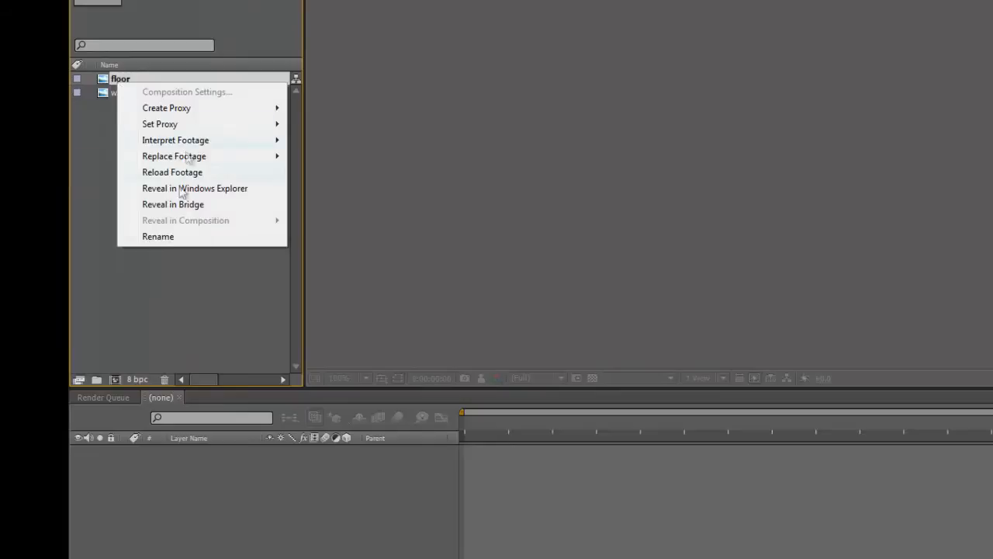
left_click(158, 236)
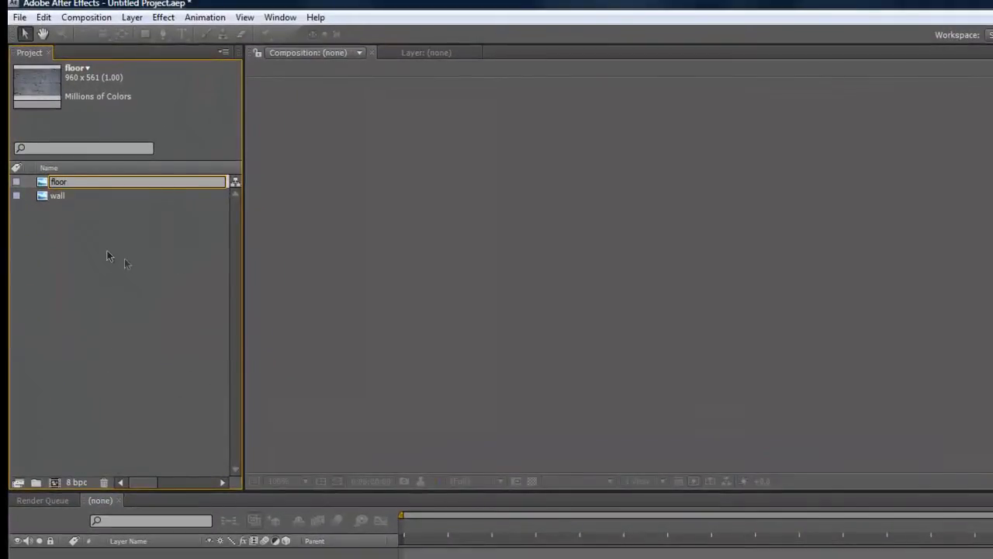
right_click(57, 195)
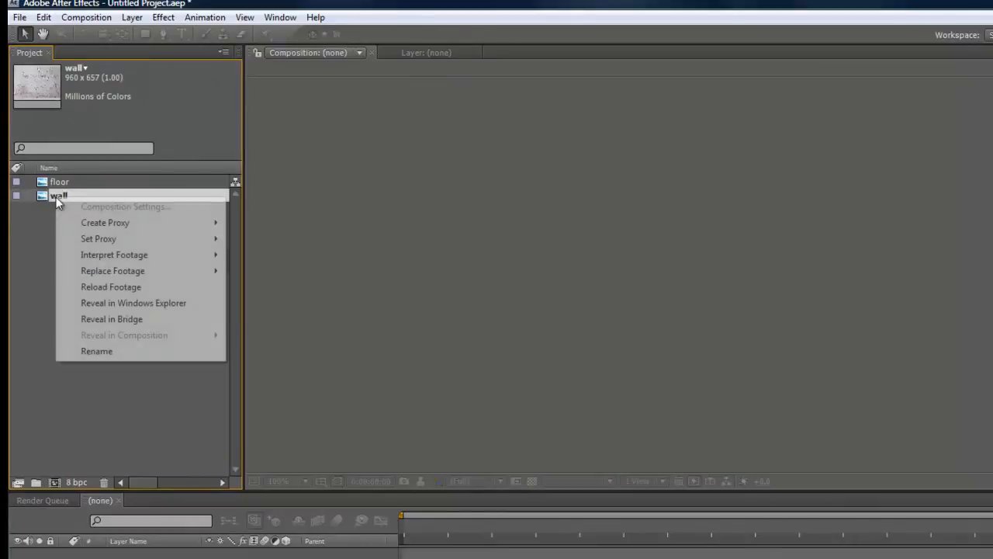
left_click(96, 350)
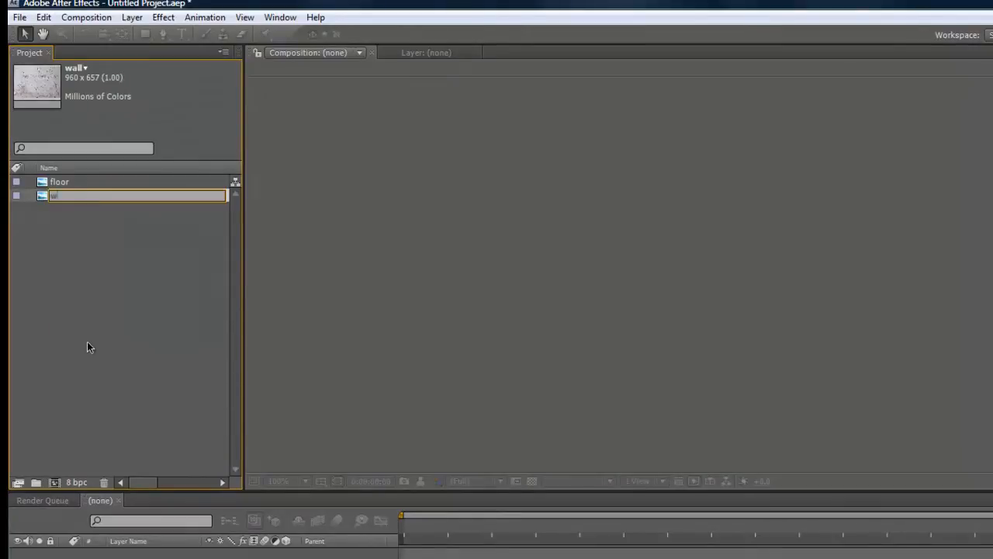
type("wall")
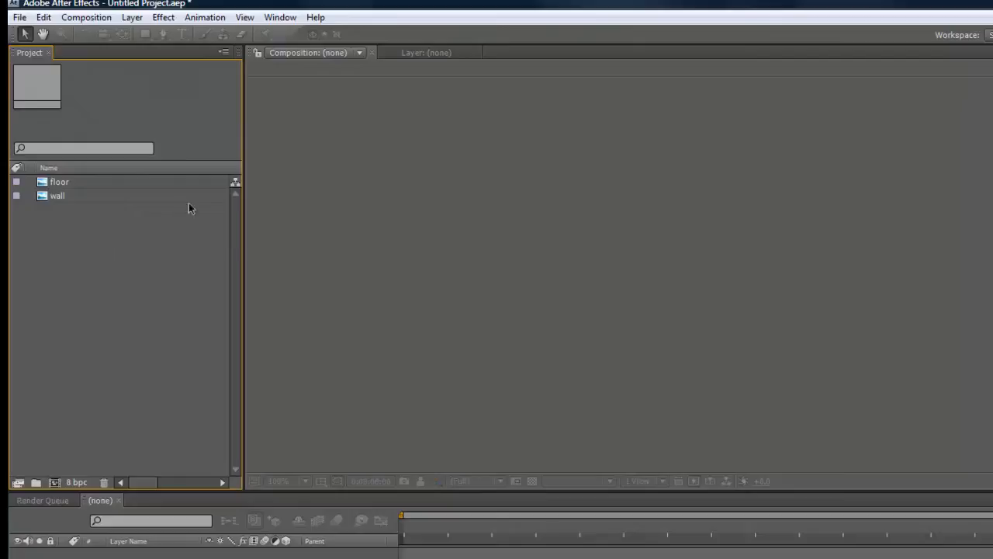
left_click(57, 194)
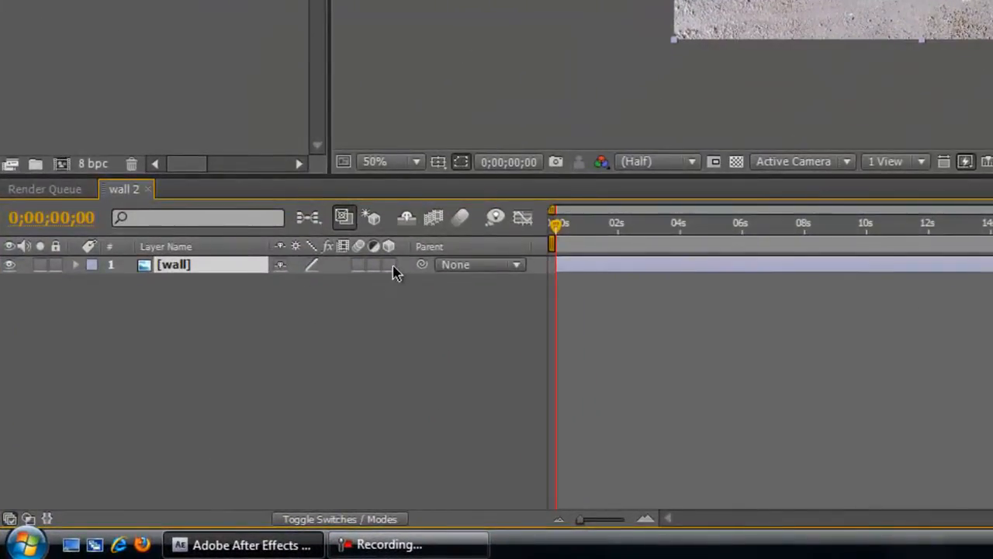
mouse_move(465, 229)
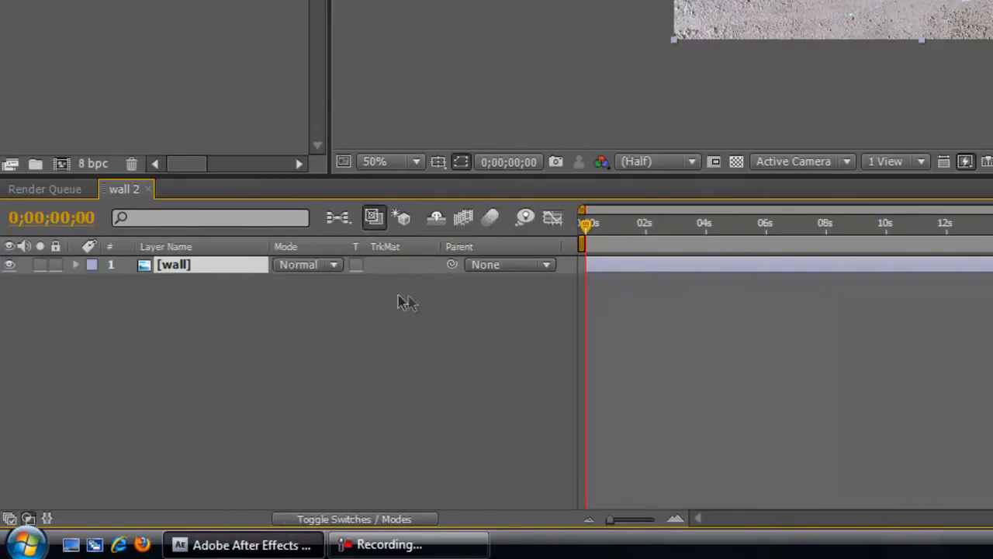
mouse_move(372, 335)
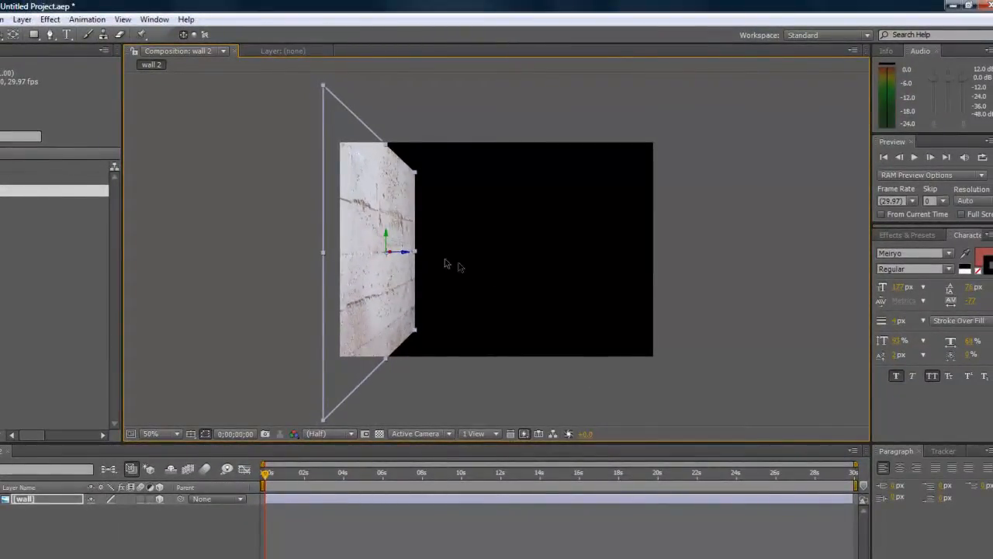
mouse_move(387, 365)
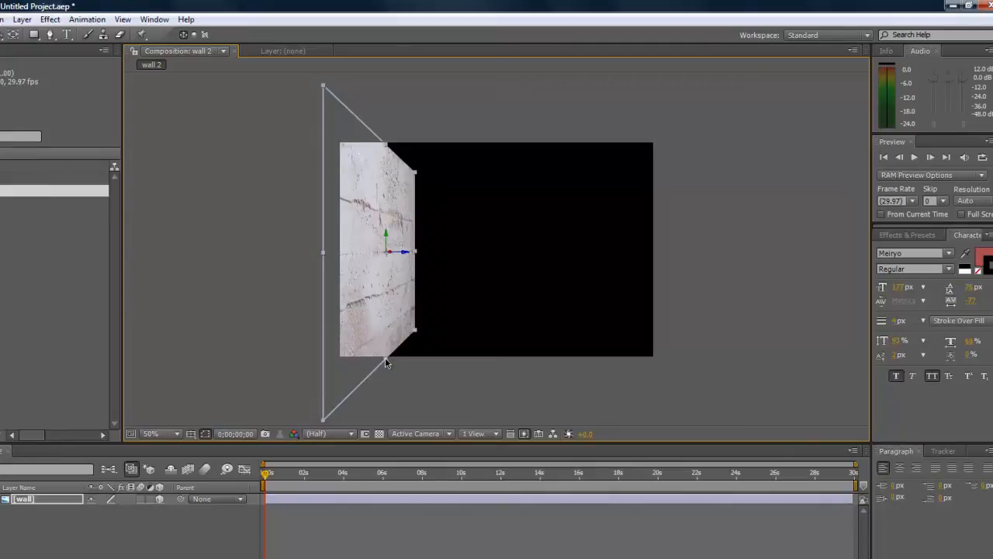
mouse_move(402, 406)
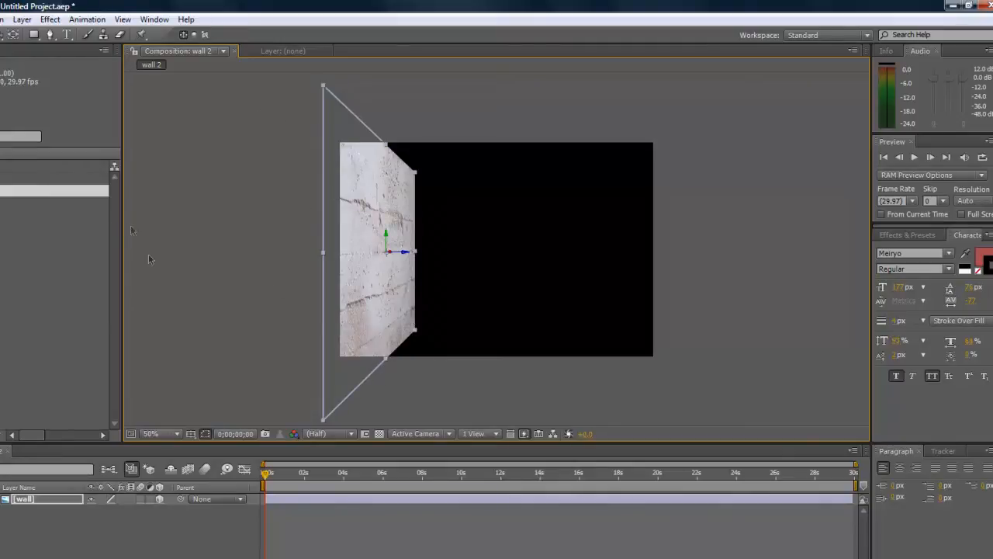
Duplicate the wall layer and select the new wall copy
double_click(23, 498)
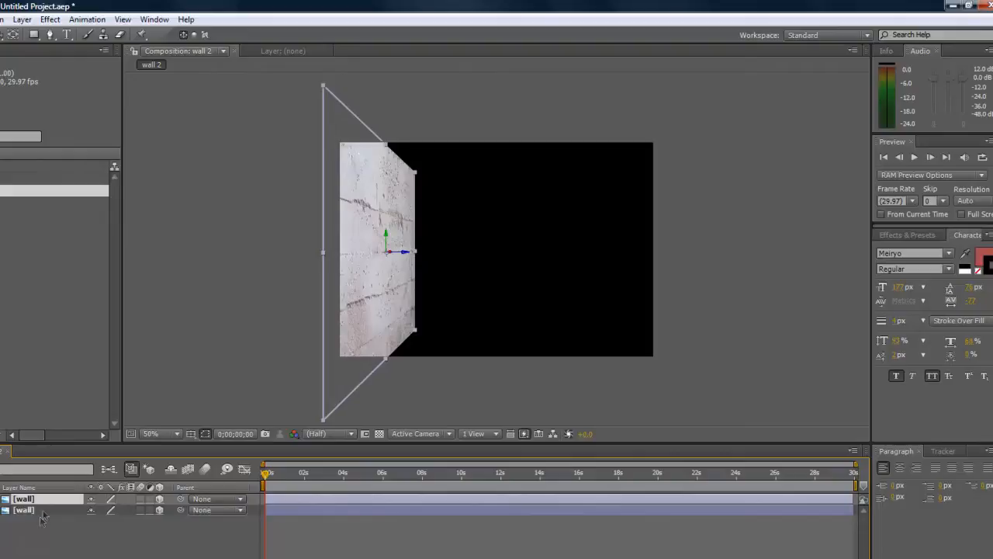
left_click(24, 510)
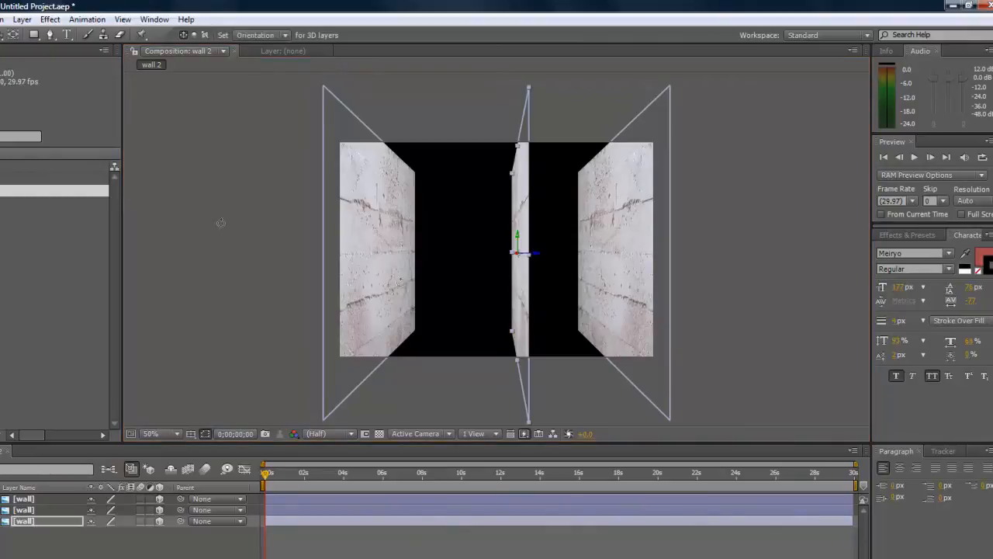
mouse_move(503, 288)
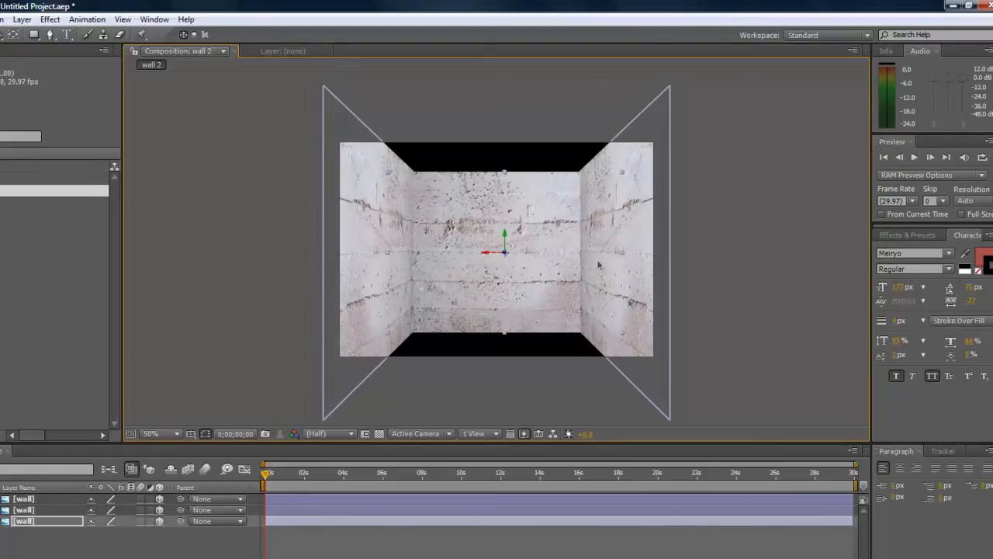
mouse_move(397, 272)
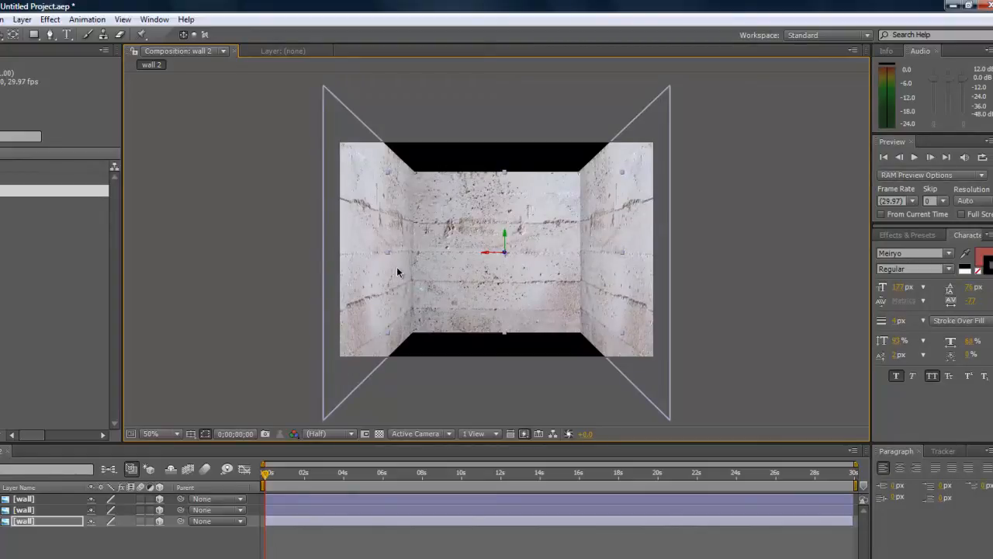
mouse_move(452, 208)
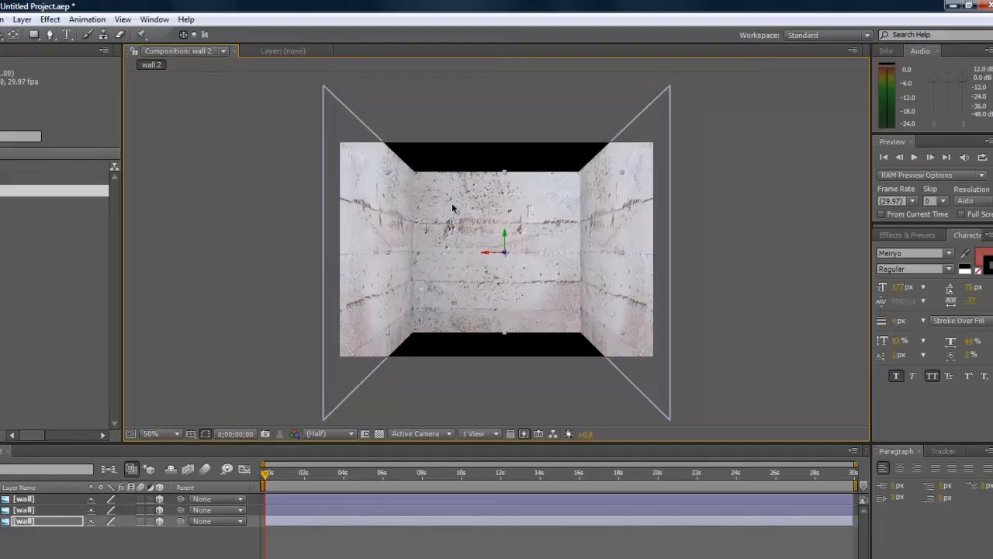
mouse_move(483, 346)
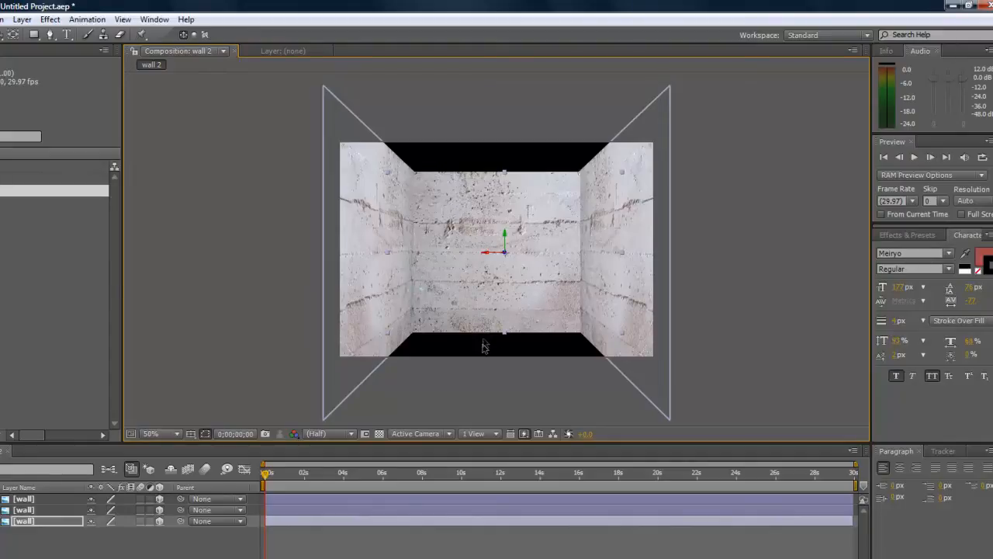
mouse_move(568, 233)
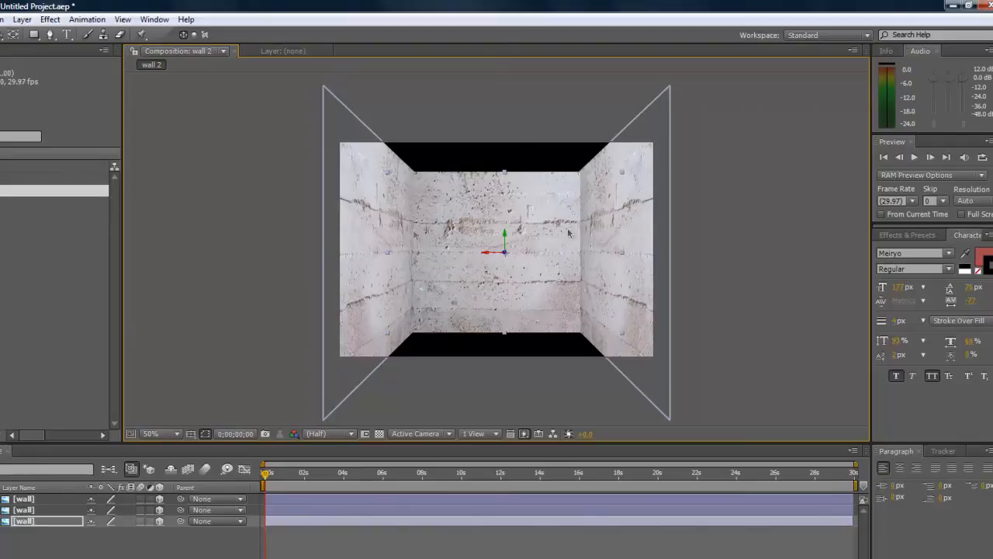
mouse_move(551, 161)
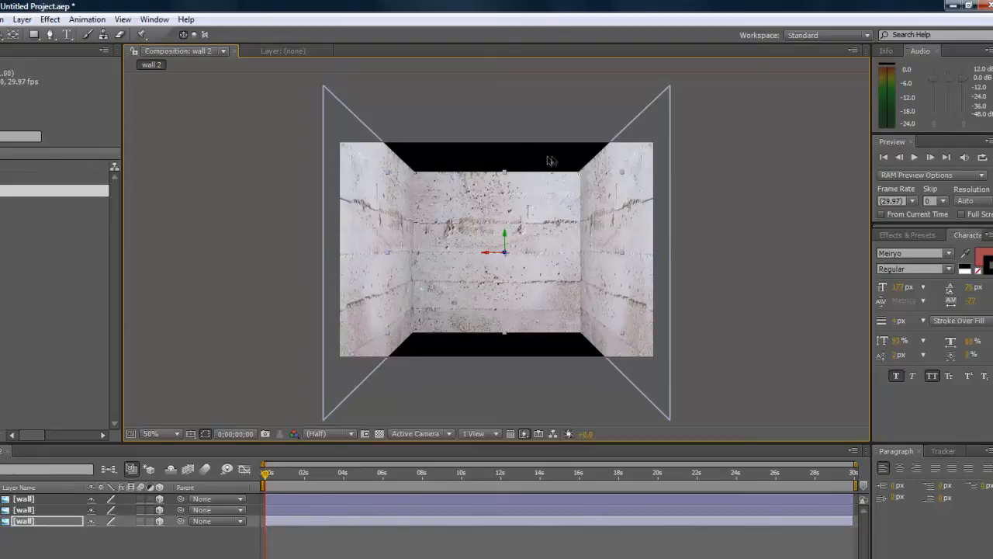
mouse_move(373, 309)
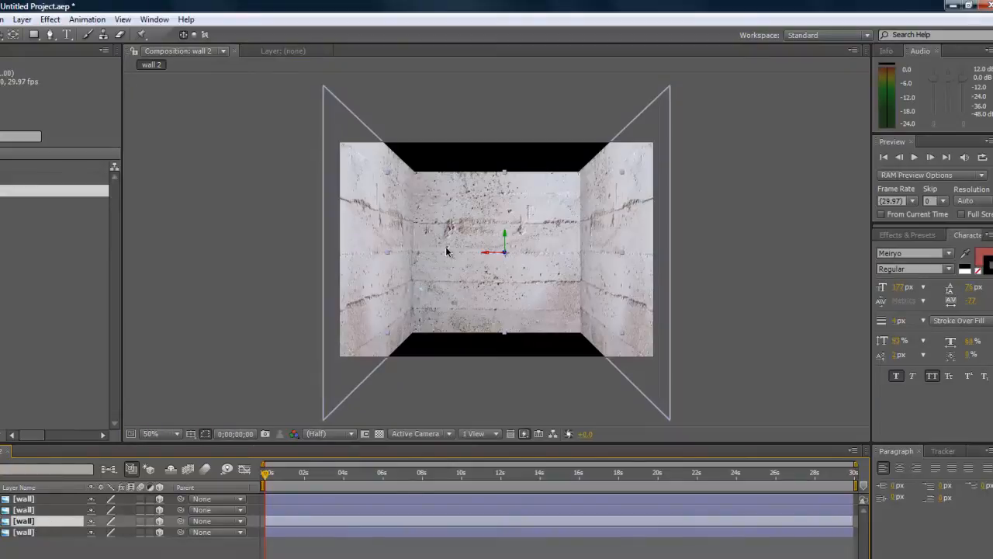
Select the newest wall copy, then the fourth wall layer to reposition it as the ceiling
left_click(35, 532)
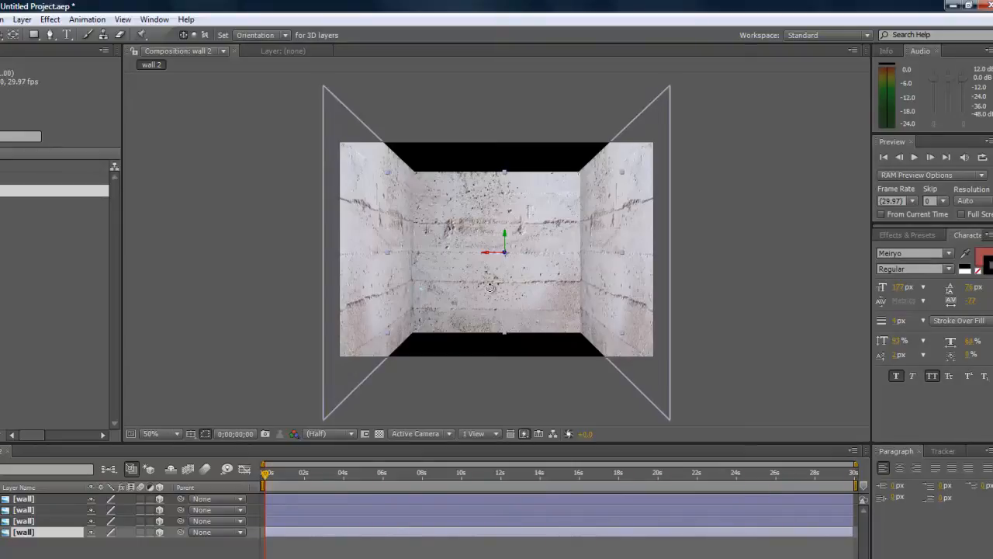
mouse_move(489, 277)
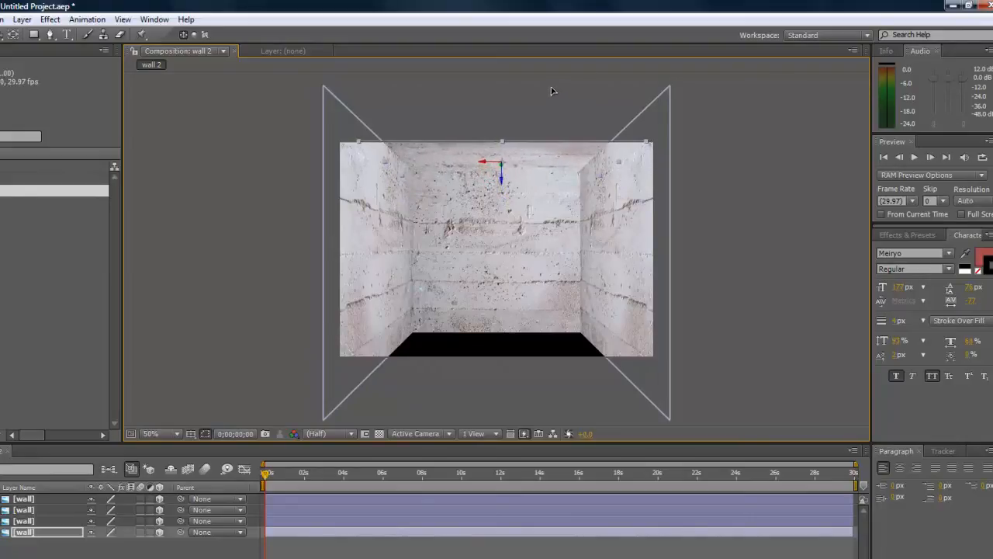
mouse_move(543, 130)
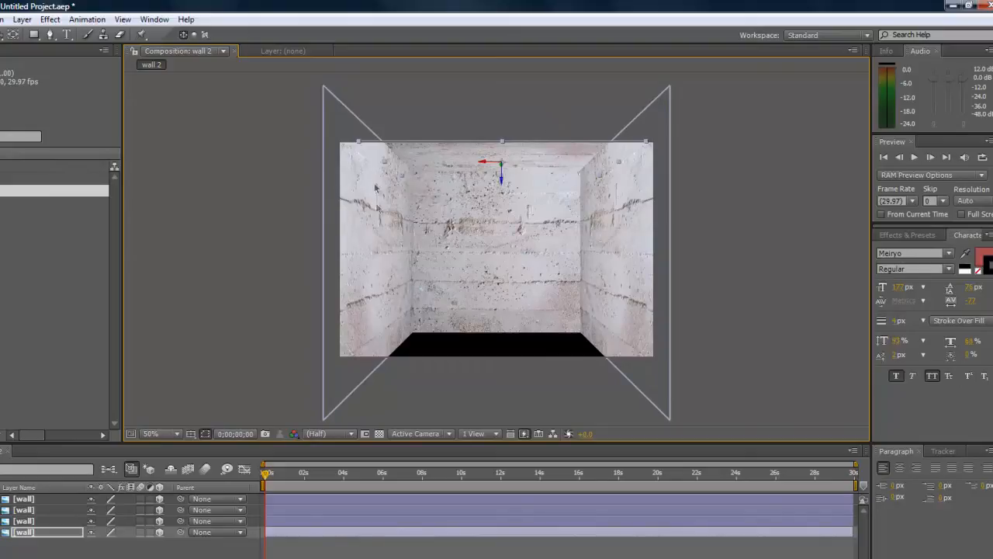
mouse_move(551, 155)
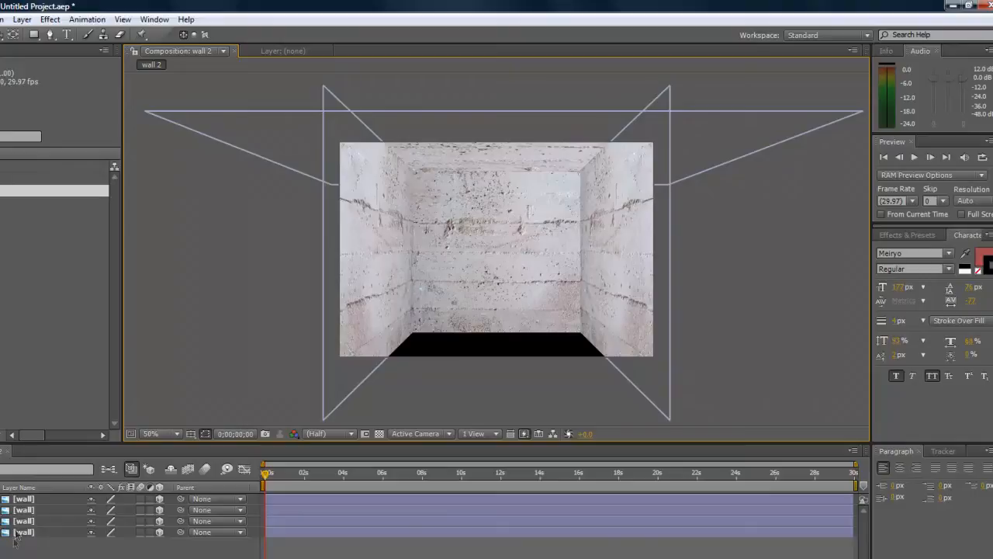
left_click(23, 532)
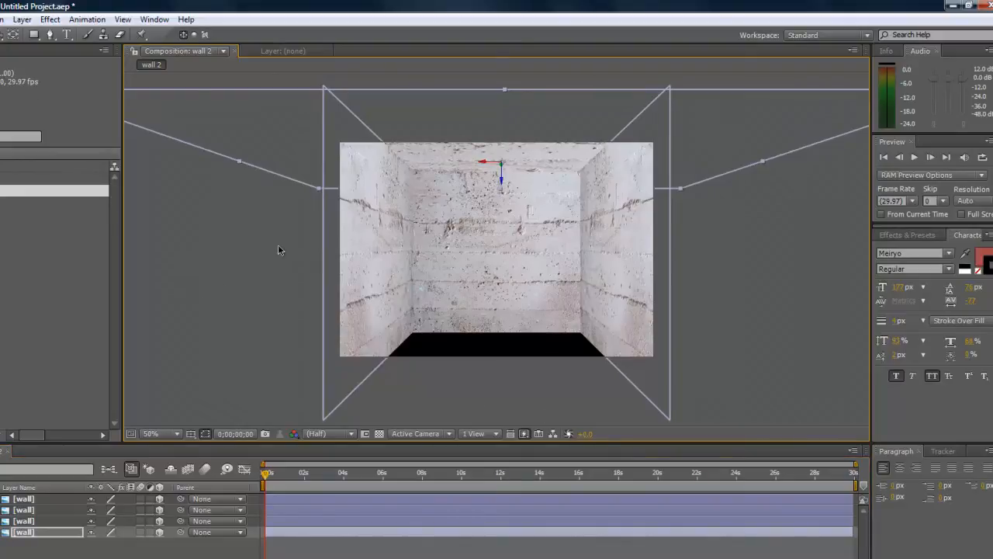
mouse_move(411, 154)
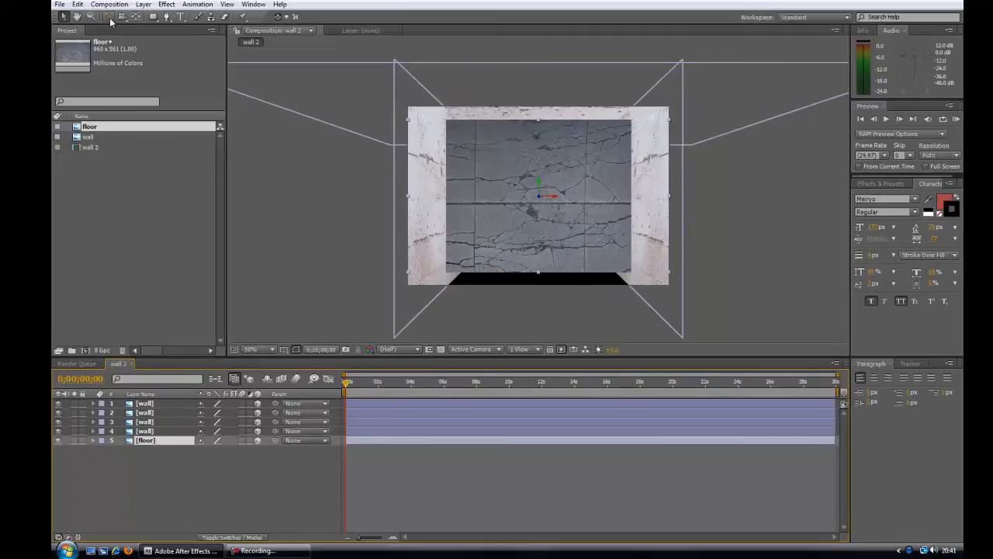
Switch to the Rotation tool to turn the floor layer flat
left_click(109, 16)
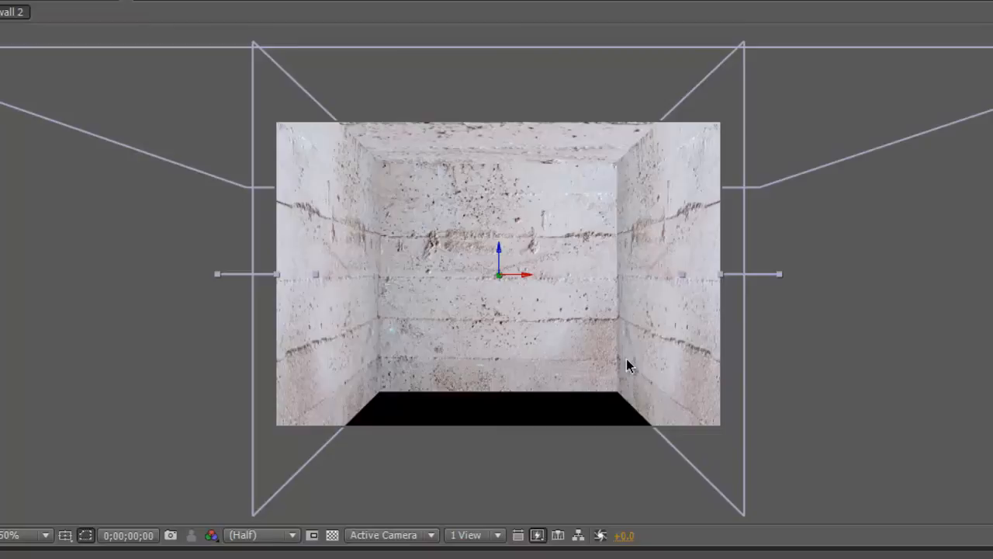
mouse_move(287, 276)
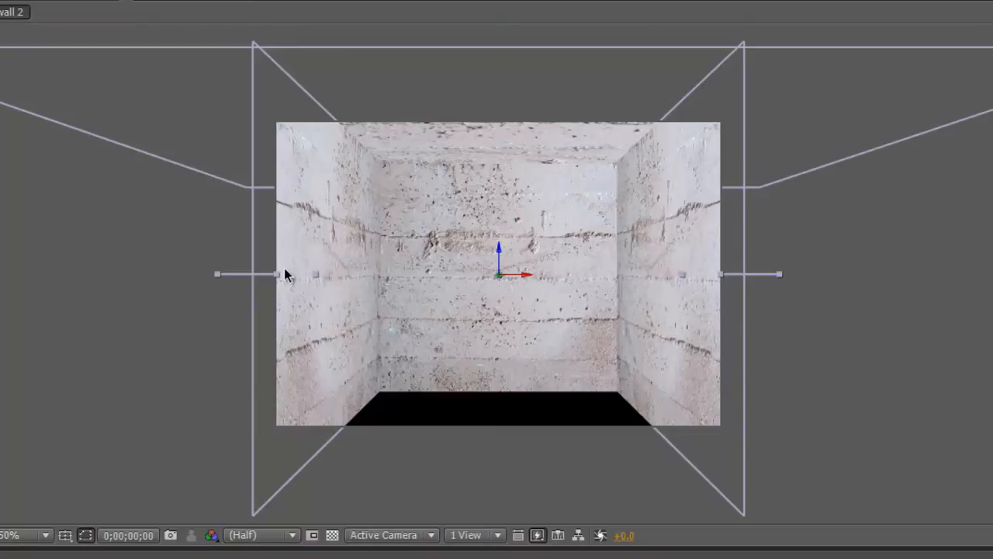
mouse_move(413, 280)
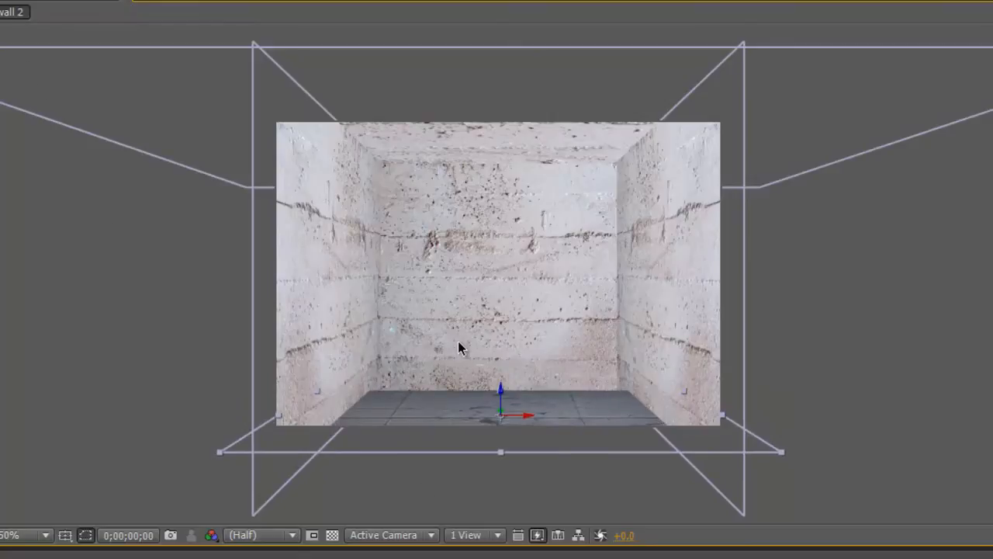
mouse_move(656, 247)
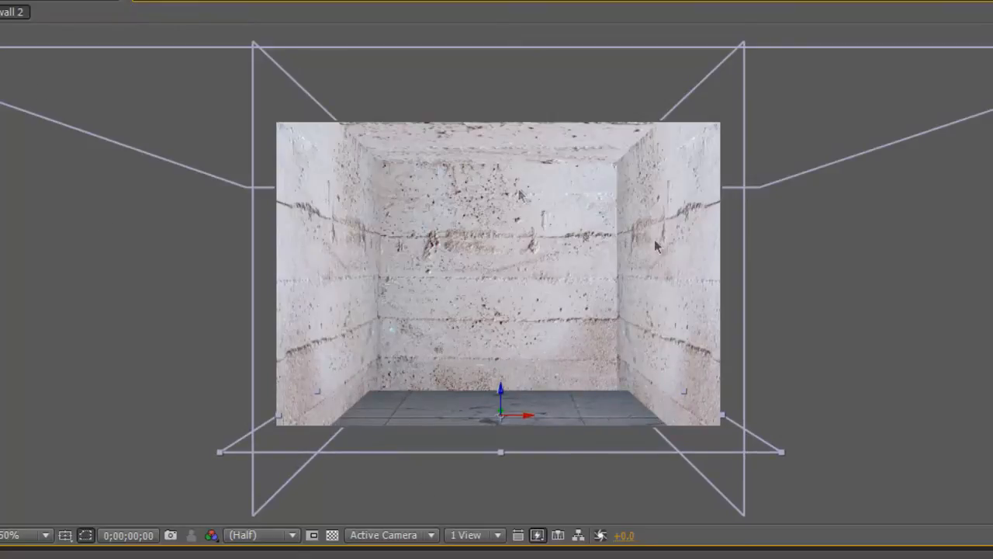
mouse_move(411, 394)
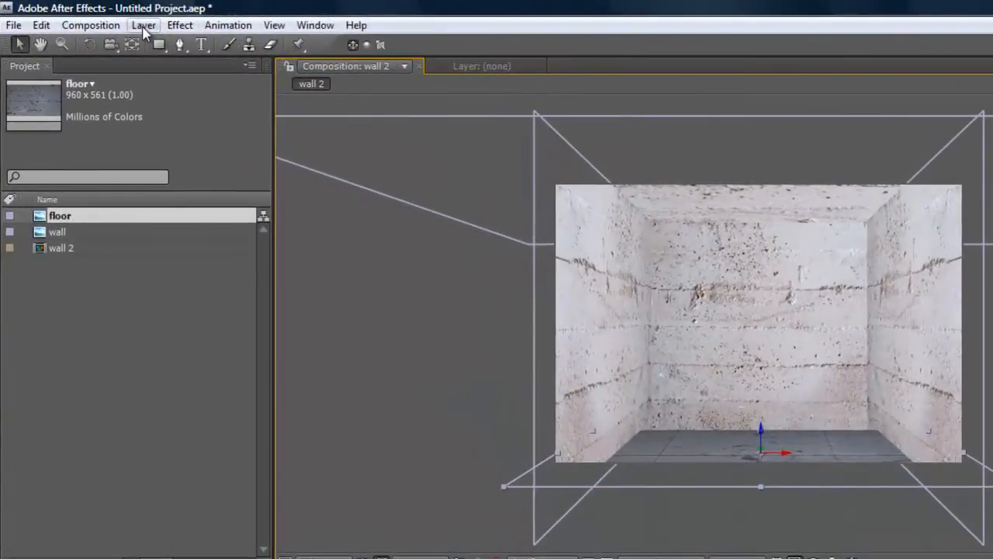
Create a new camera layer using the 35mm lens preset
left_click(142, 25)
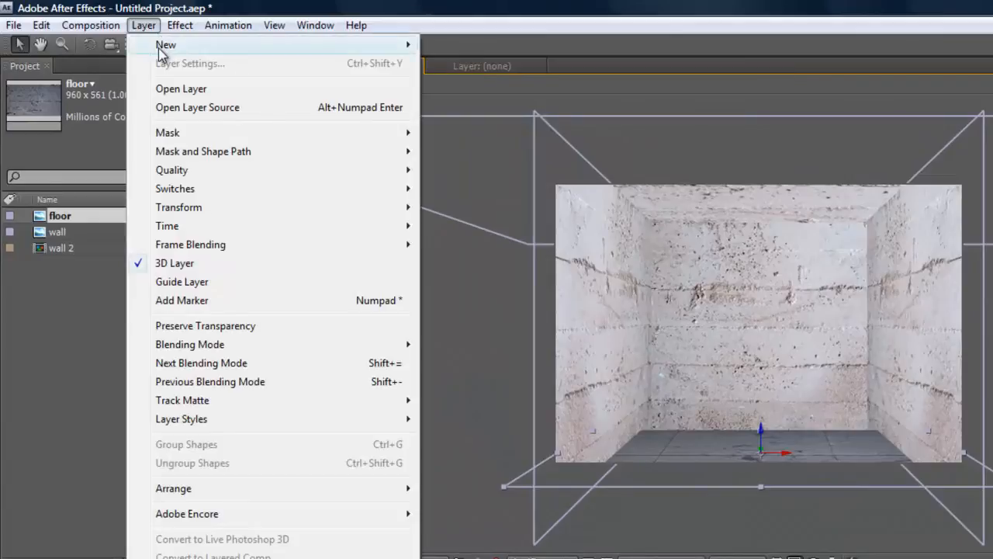
left_click(166, 44)
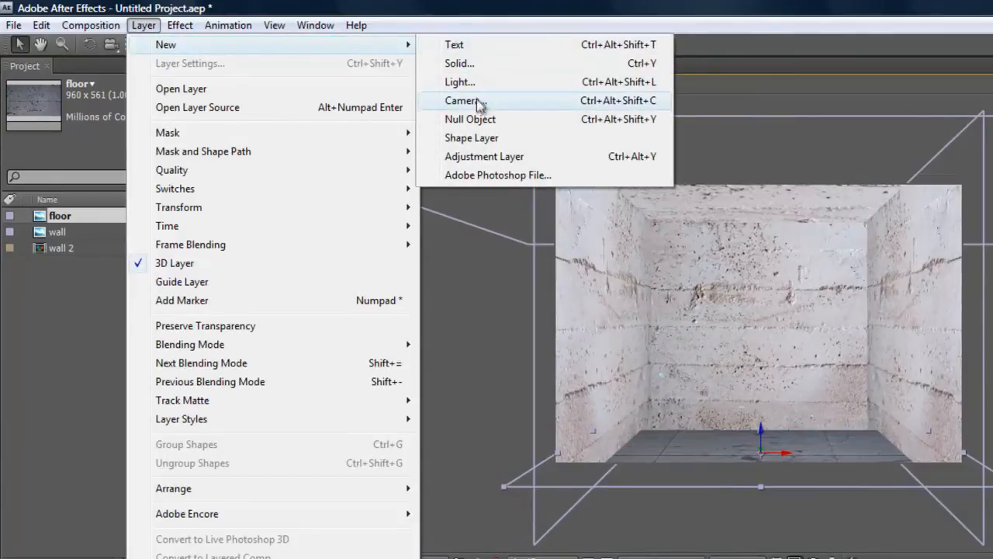
left_click(461, 100)
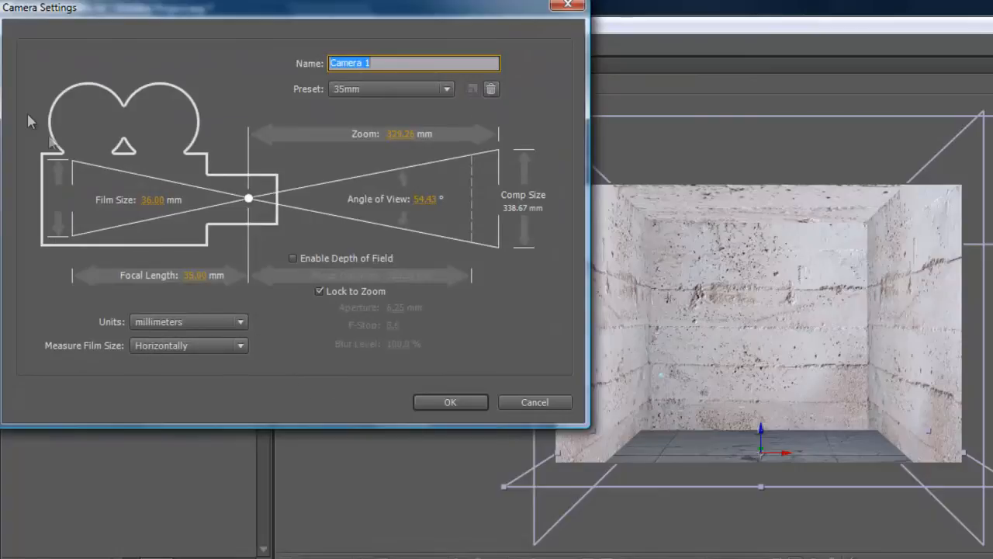
mouse_move(140, 217)
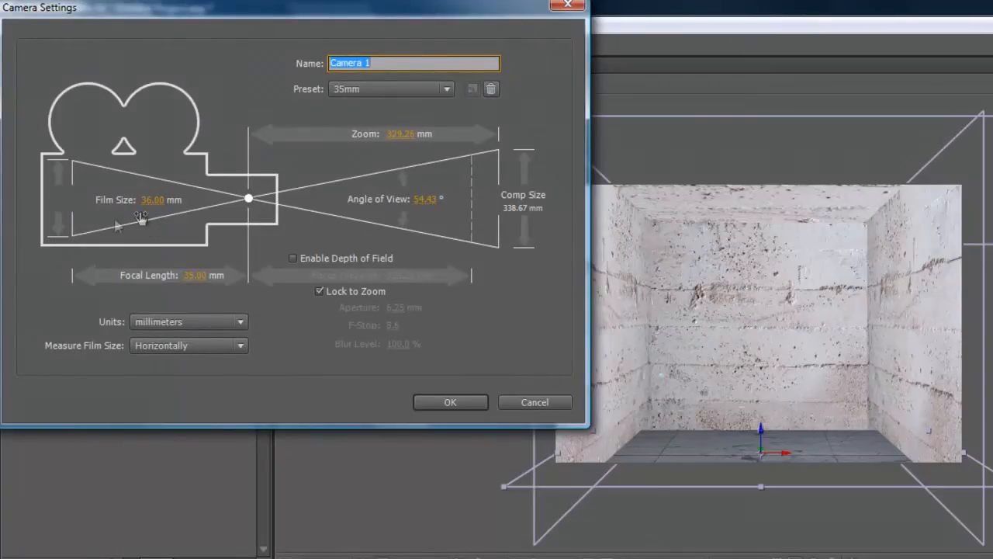
left_click(390, 89)
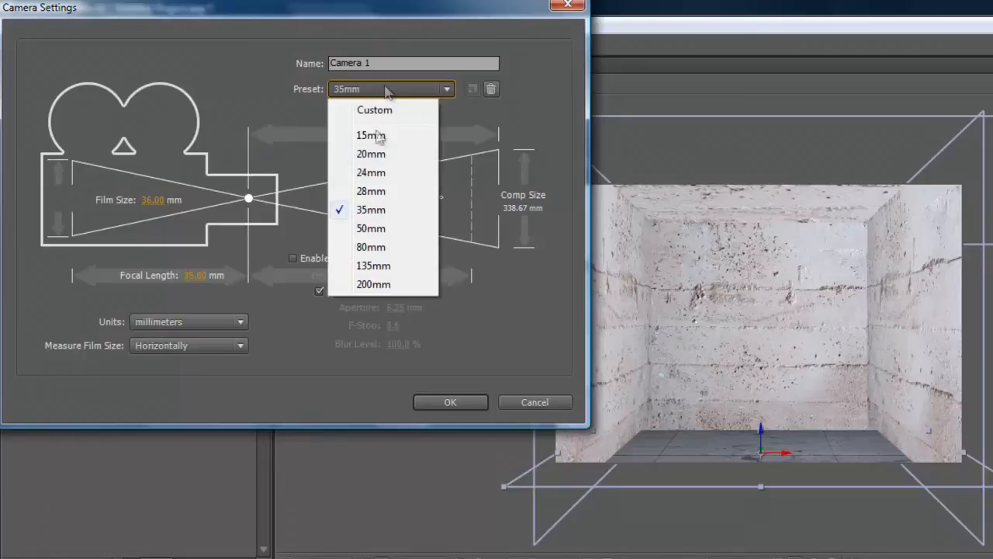
left_click(370, 210)
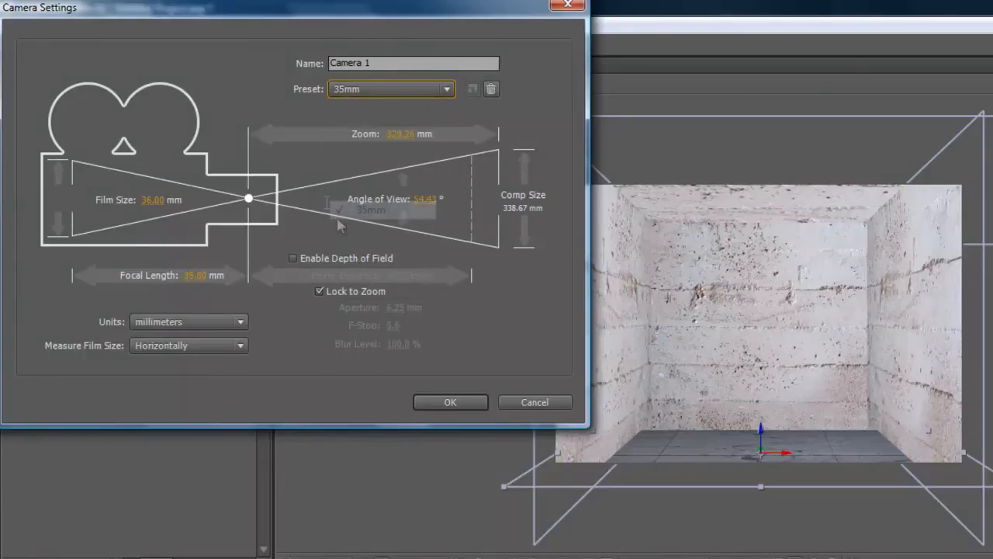
left_click(450, 402)
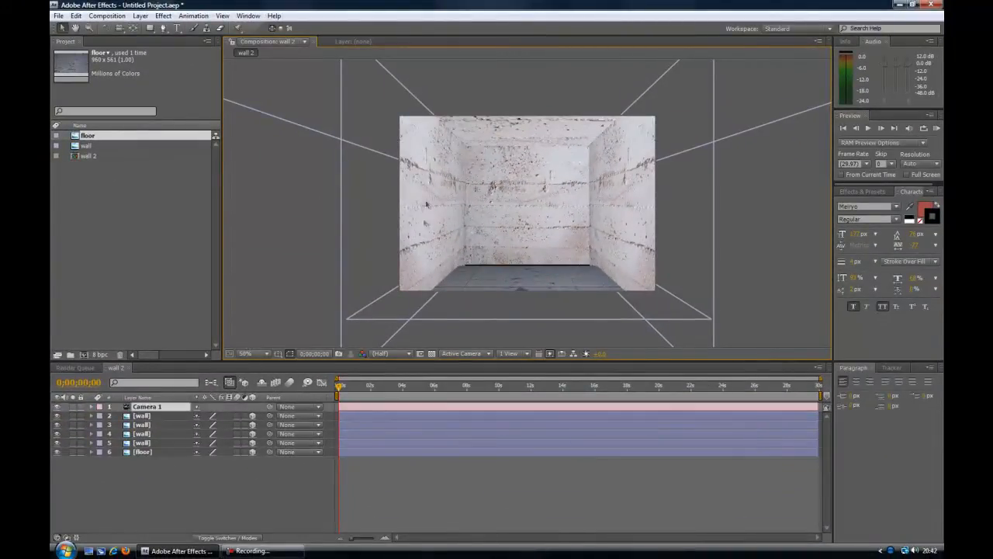
mouse_move(535, 257)
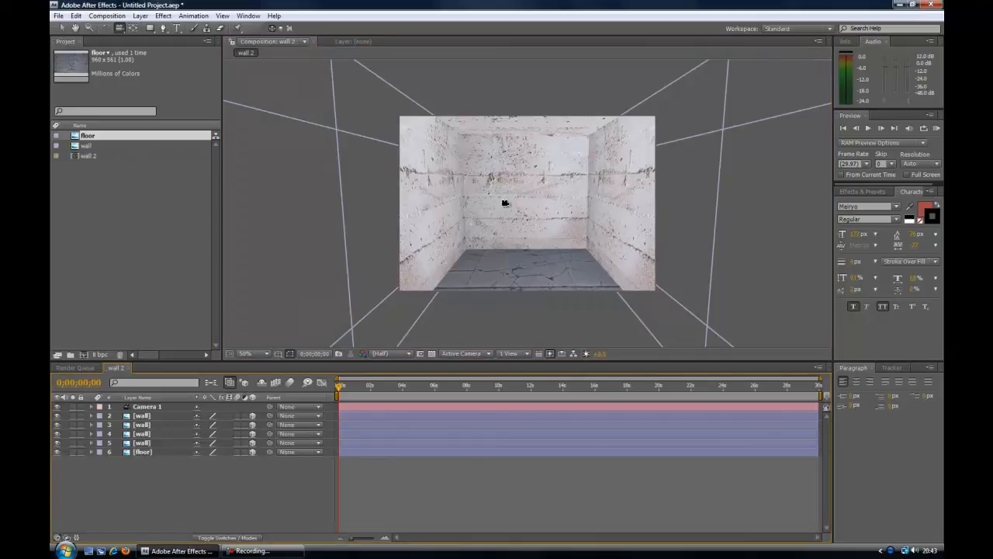
Type the text EDITUTES onto the back wall with the Type tool
left_click(140, 16)
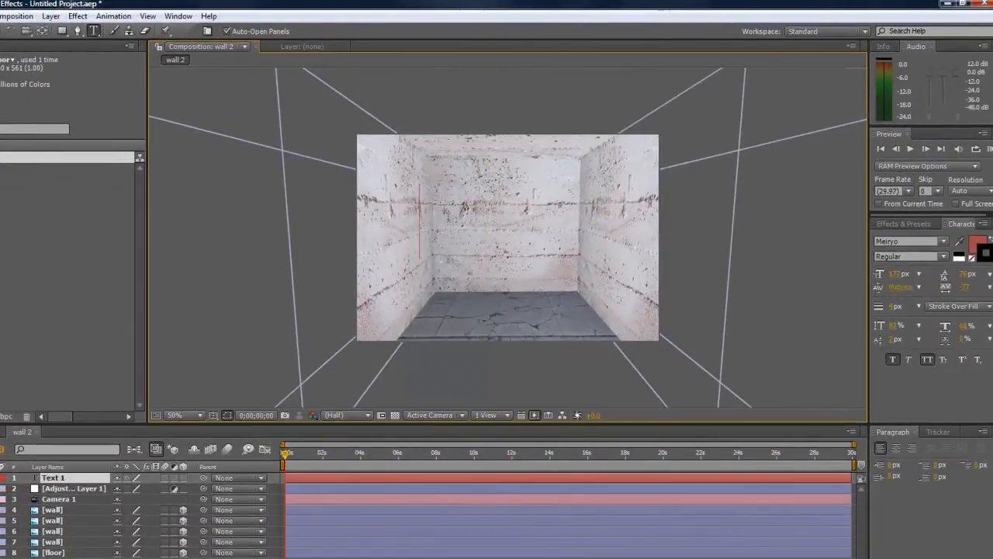
type("EDI")
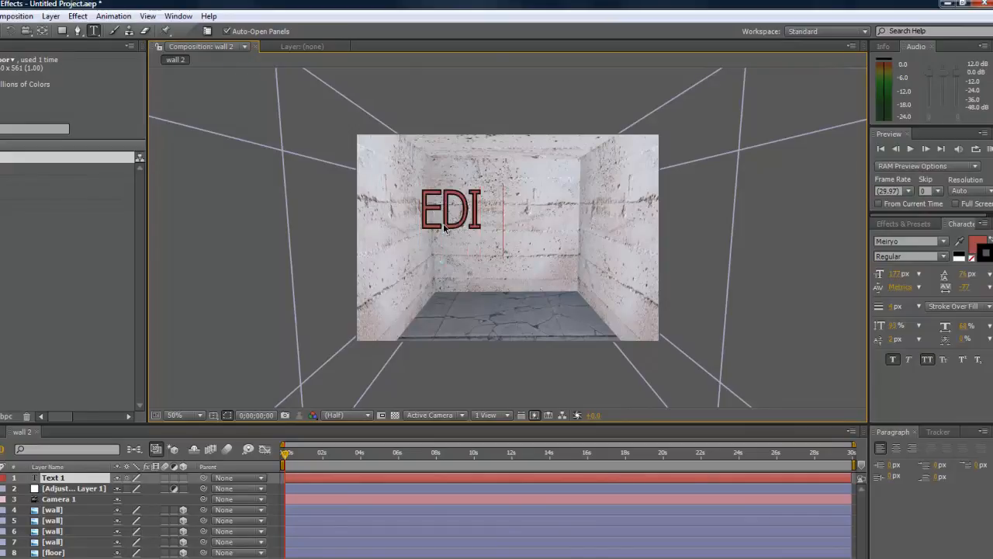
type("TUTES")
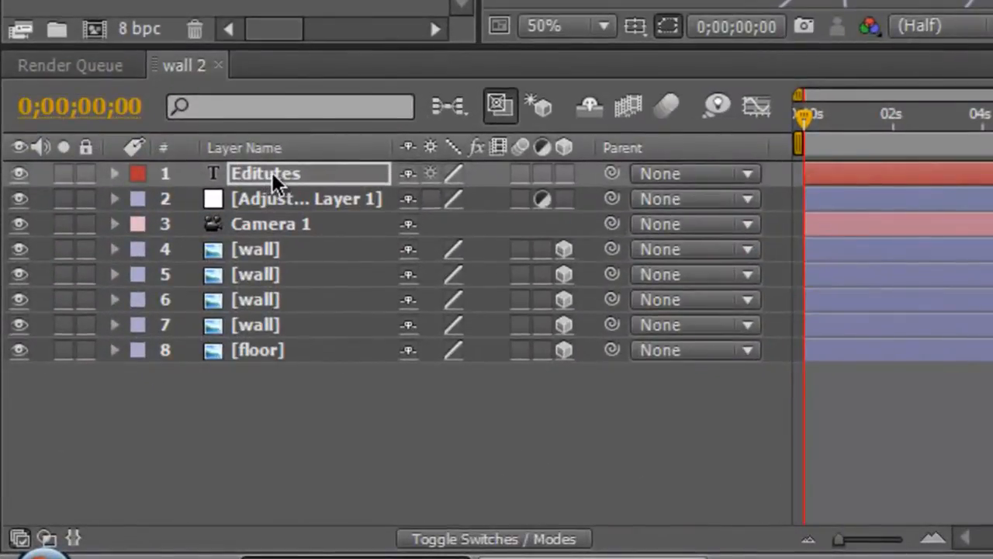
mouse_move(372, 186)
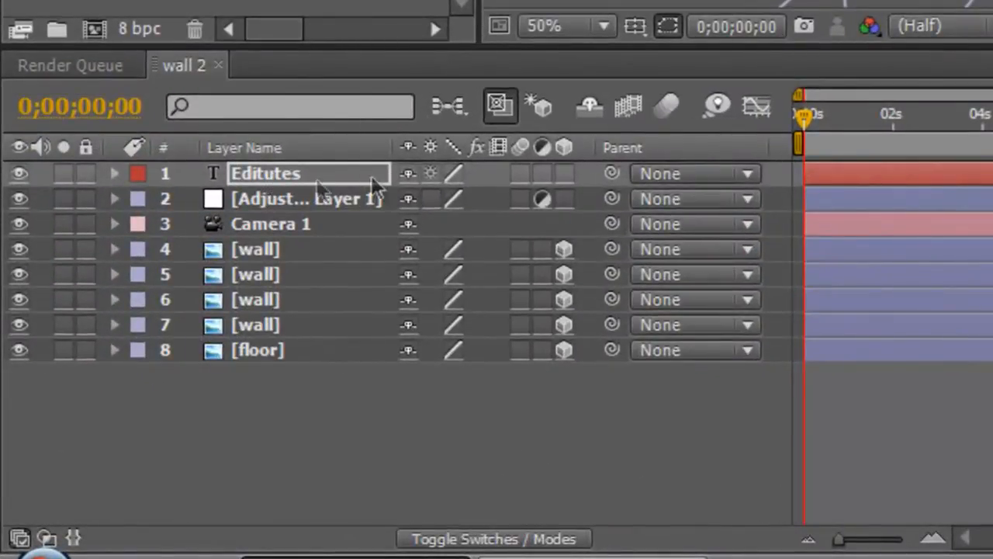
mouse_move(566, 182)
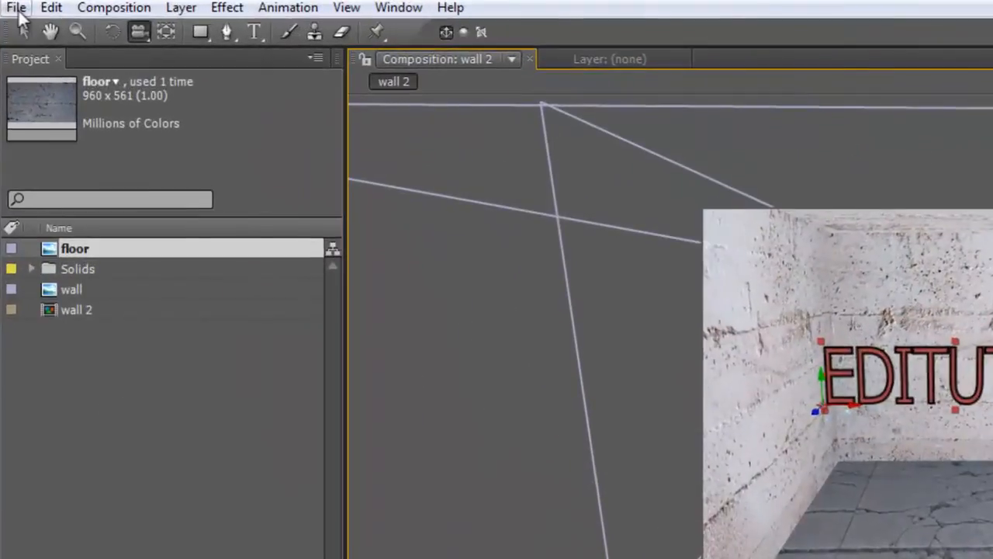
Use File > Save As and enter the file name editutesproject
left_click(15, 7)
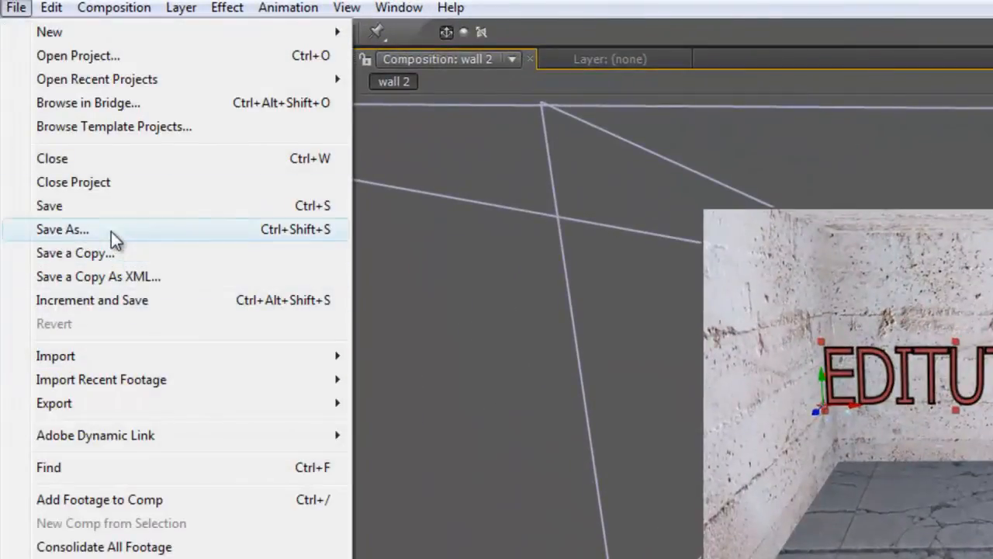
left_click(62, 228)
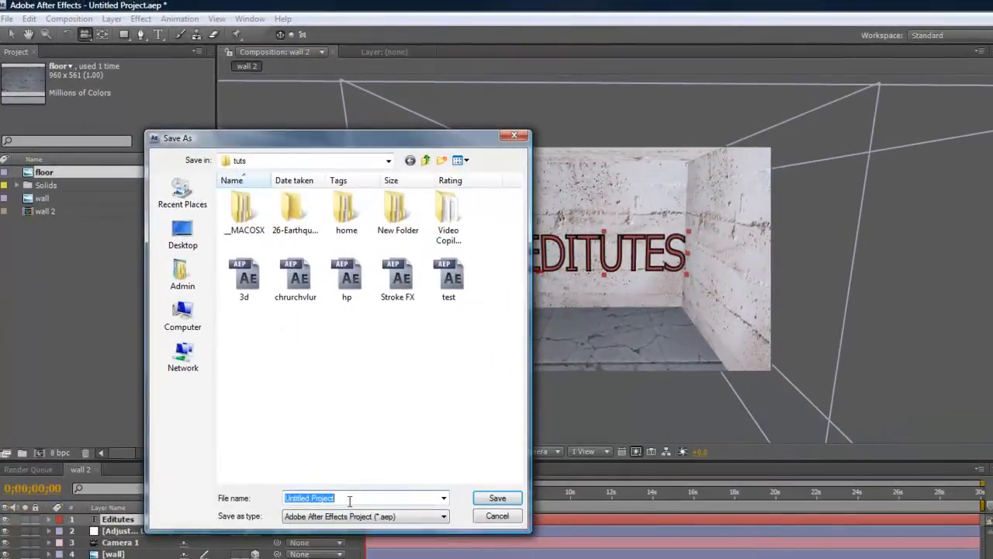
type("edl")
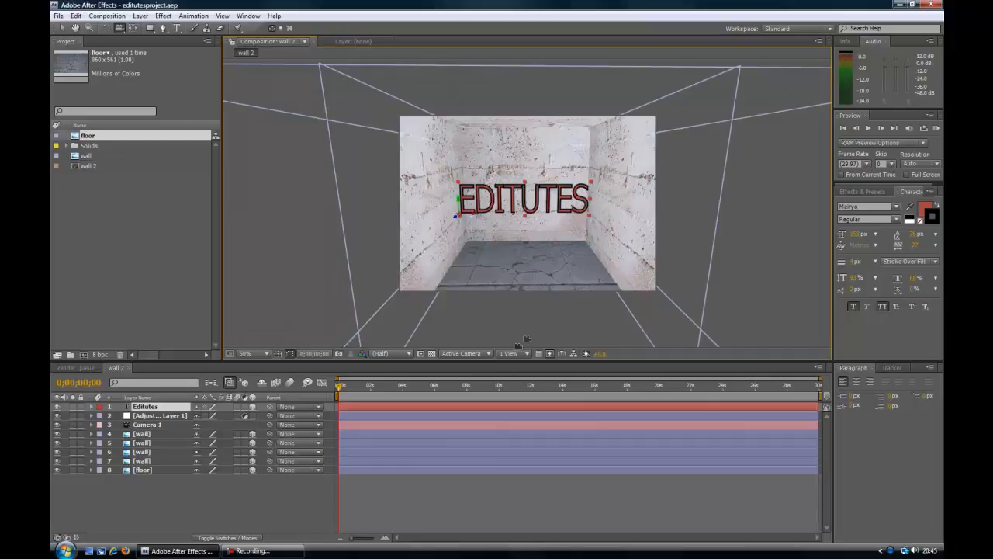
mouse_move(554, 335)
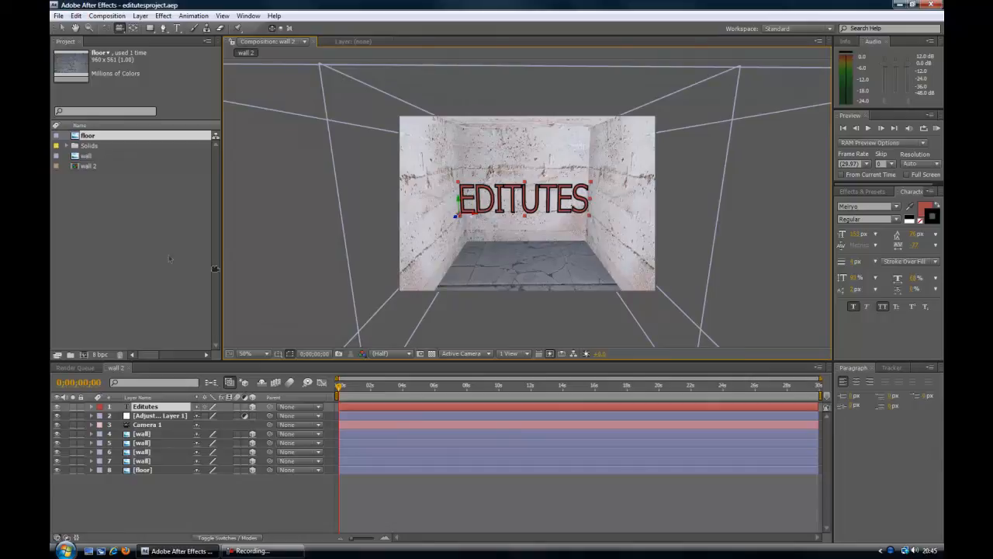
mouse_move(512, 326)
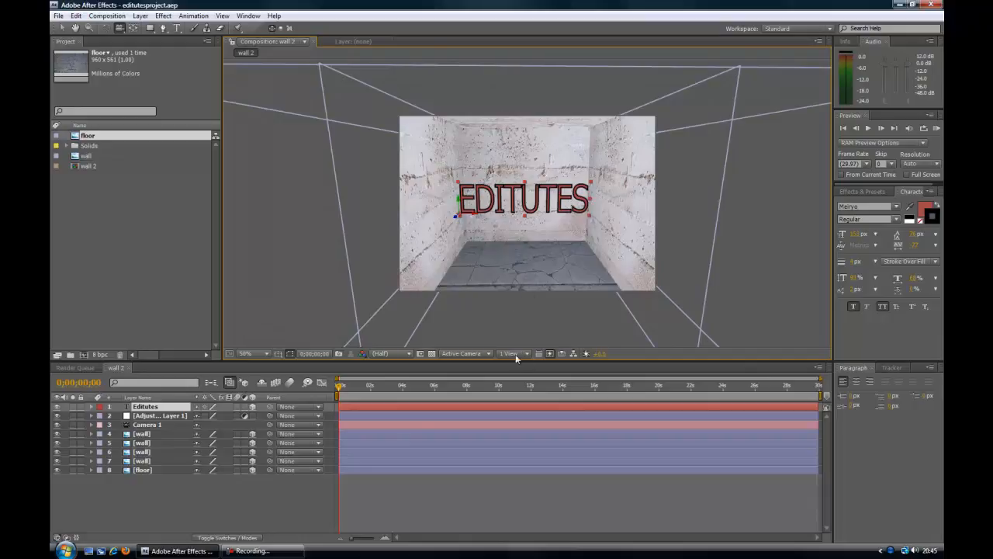
mouse_move(532, 314)
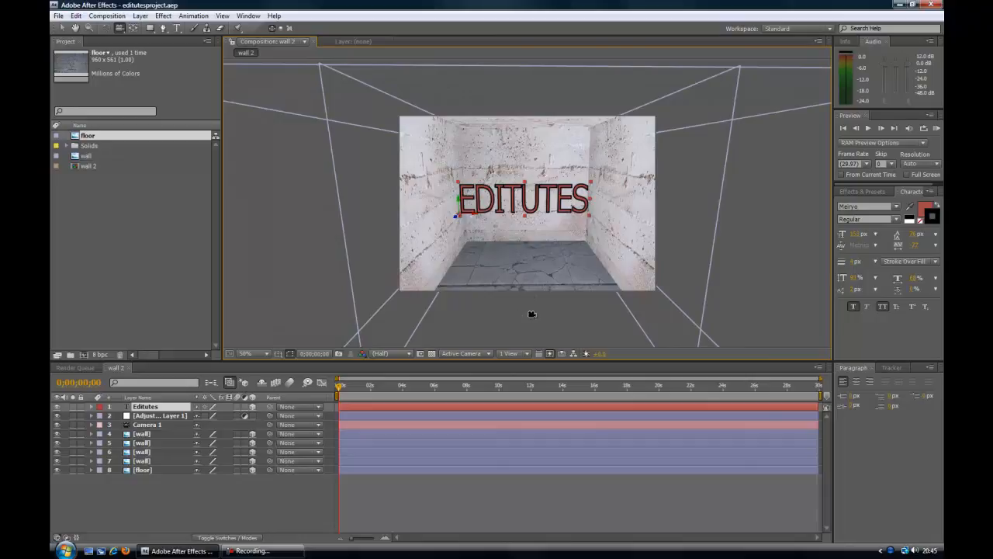